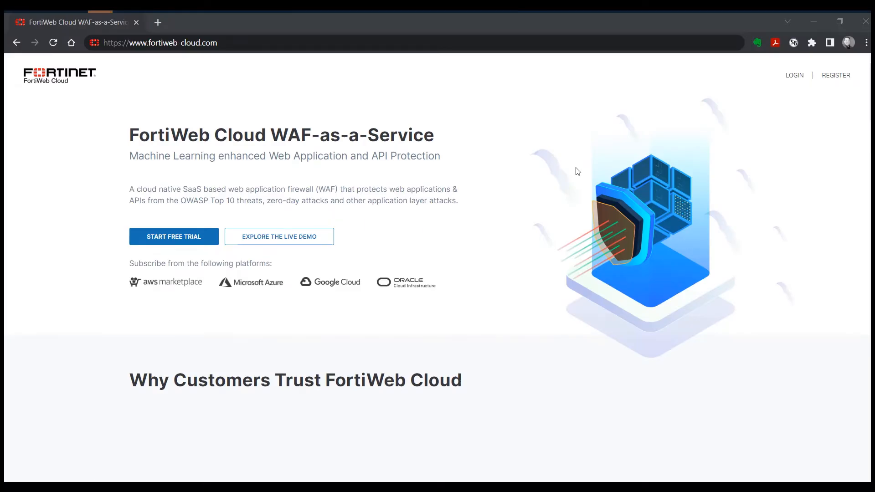
{"action": "mouse_move", "coordinate": [844, 100]}
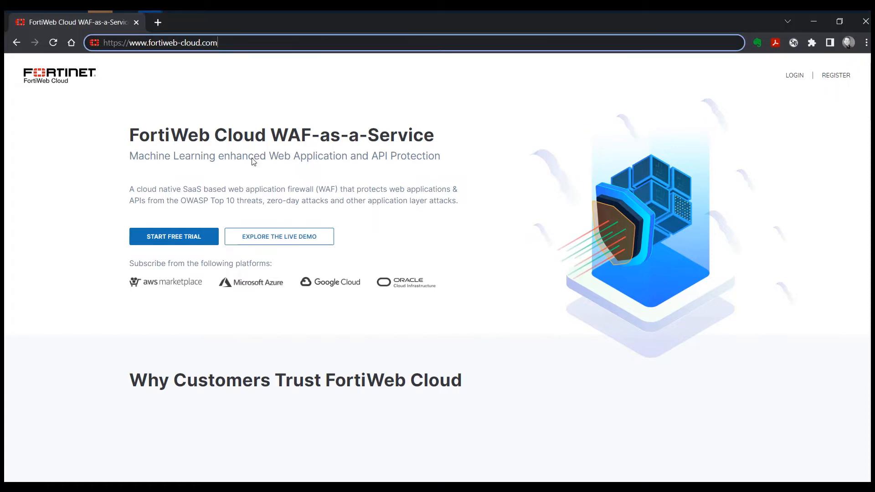
Log in to FortiCloud with email and password, then enter the security code.
{"action": "scroll", "scroll_direction": "down", "scroll_amount": 3}
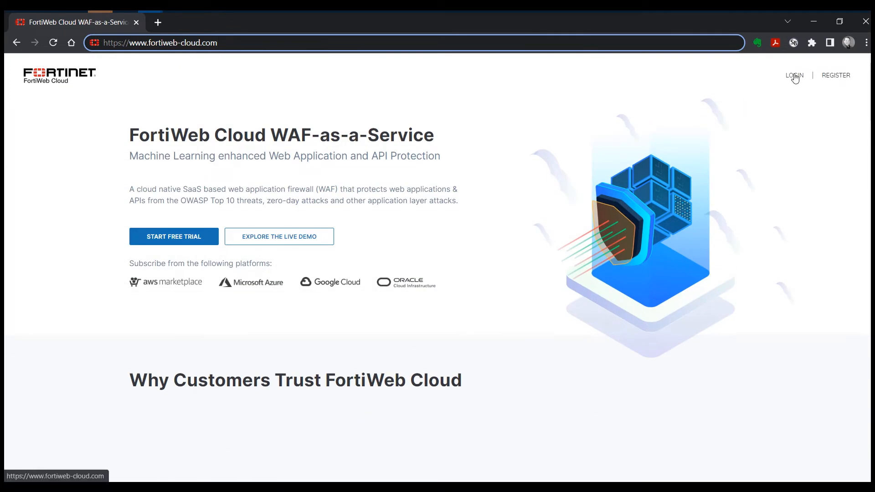
{"action": "left_click", "coordinate": [794, 76]}
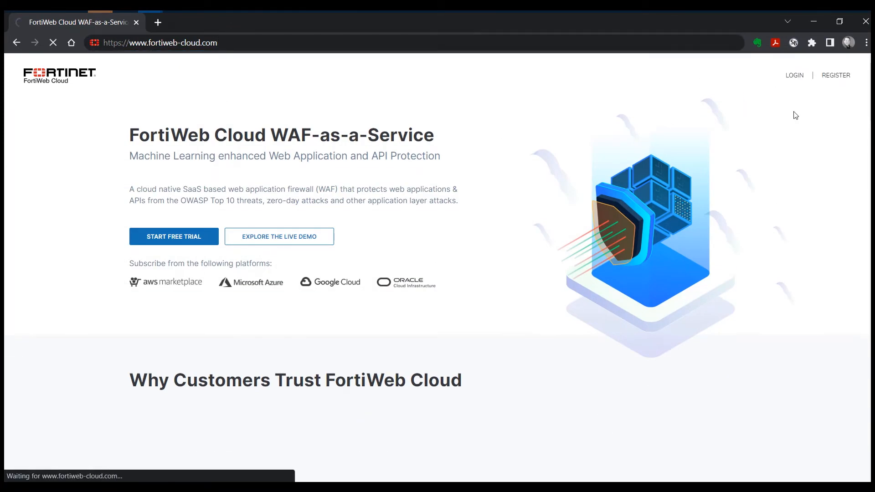
{"action": "left_click", "coordinate": [794, 75]}
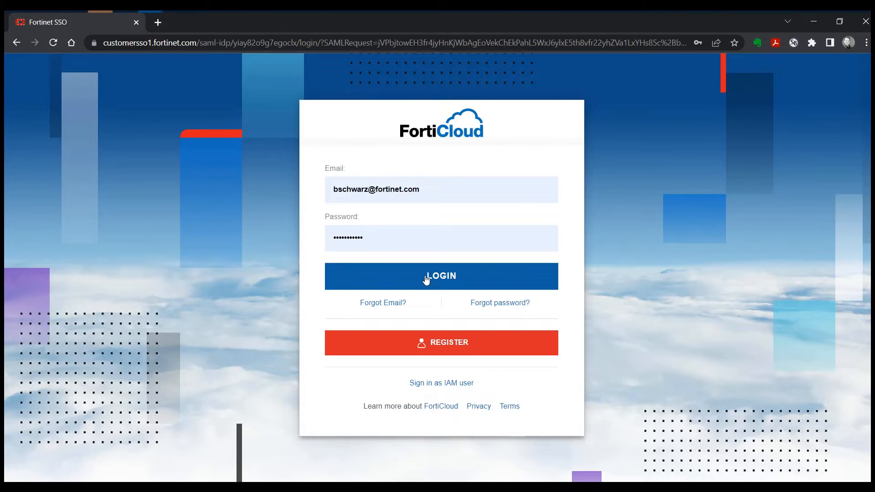
{"action": "left_click", "coordinate": [440, 276]}
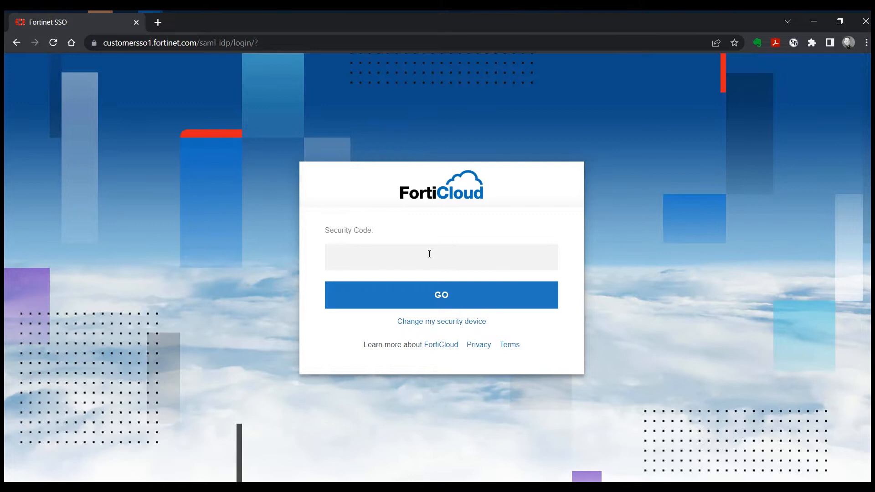
{"action": "left_click", "coordinate": [440, 295]}
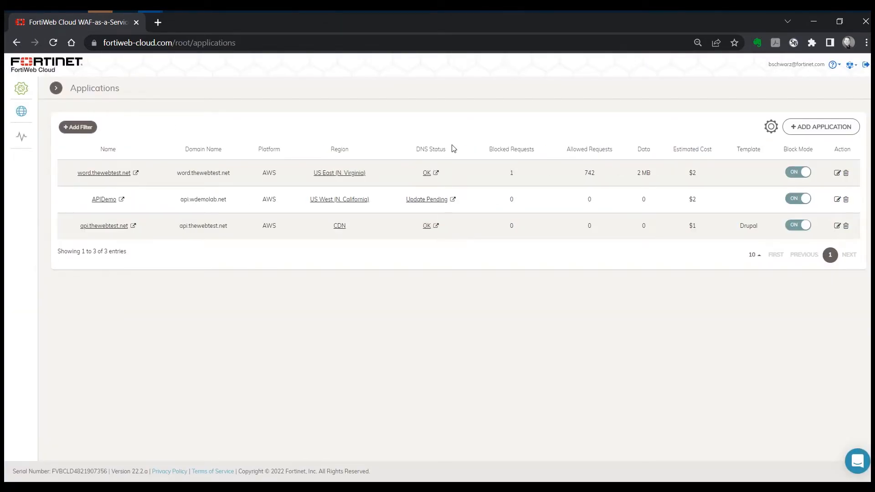
{"action": "mouse_move", "coordinate": [274, 287]}
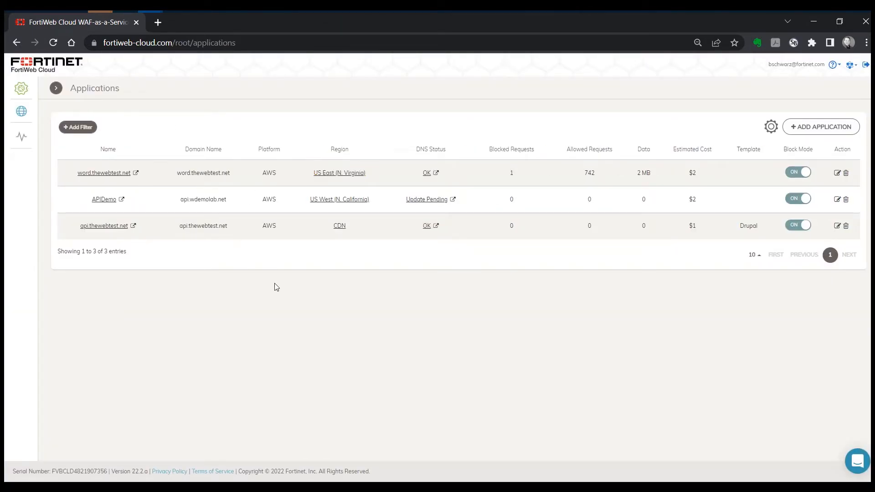
{"action": "mouse_move", "coordinate": [390, 350]}
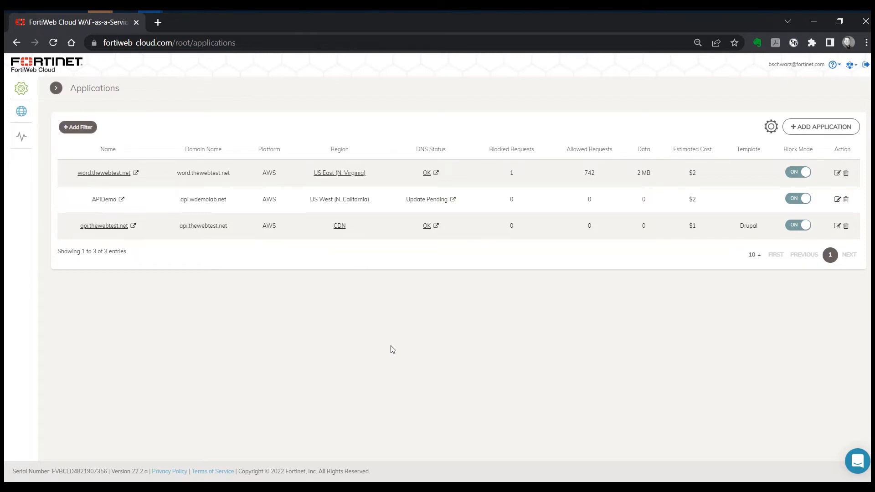
{"action": "mouse_move", "coordinate": [820, 127]}
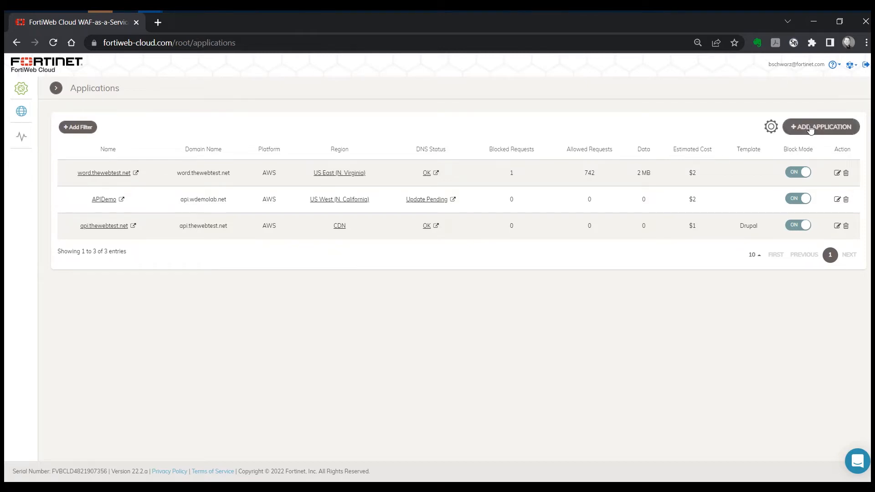
Add an application named 'My Demo Application' with domain arsdomestica.com.
{"action": "left_click", "coordinate": [820, 127]}
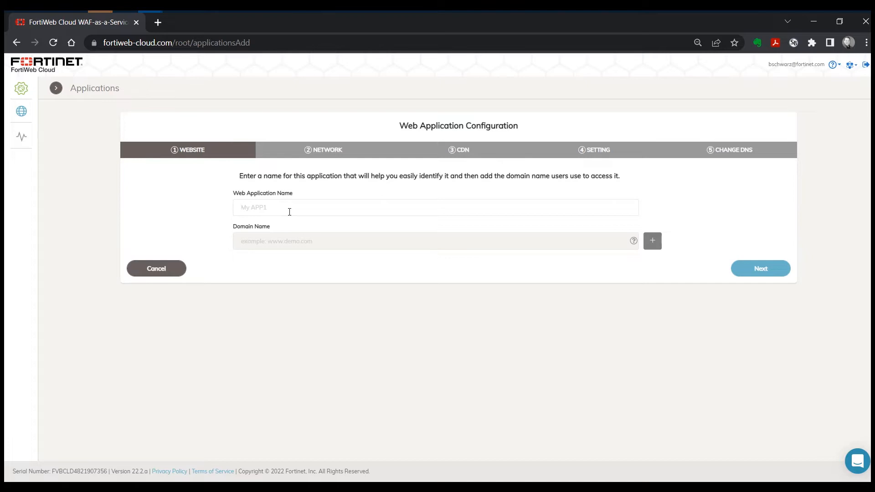
{"action": "type", "text": "My Demo A"}
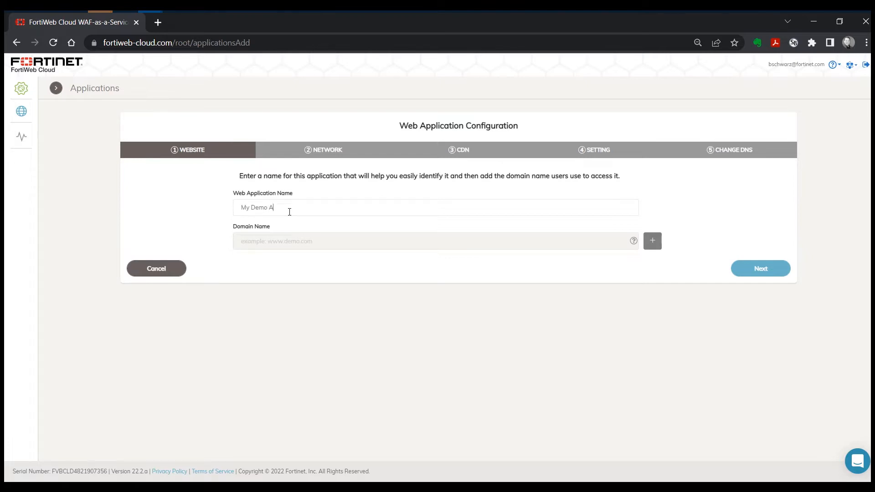
{"action": "type", "text": "pplication"}
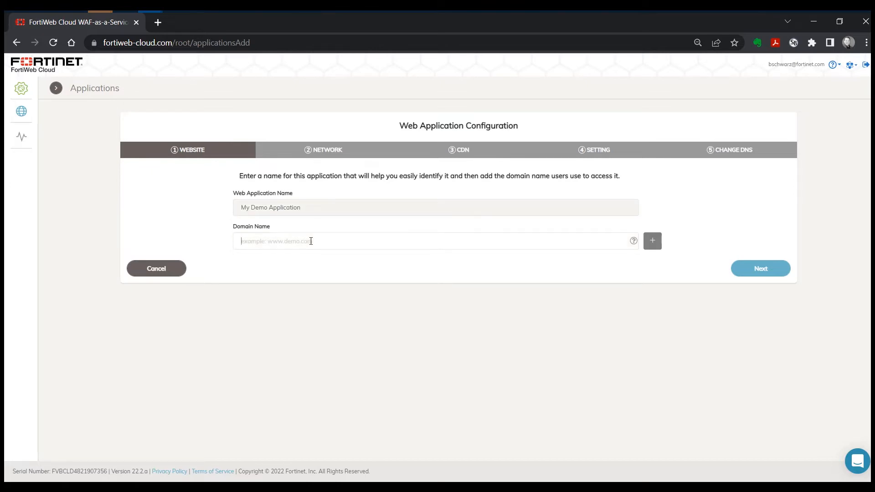
{"action": "type", "text": "ars"}
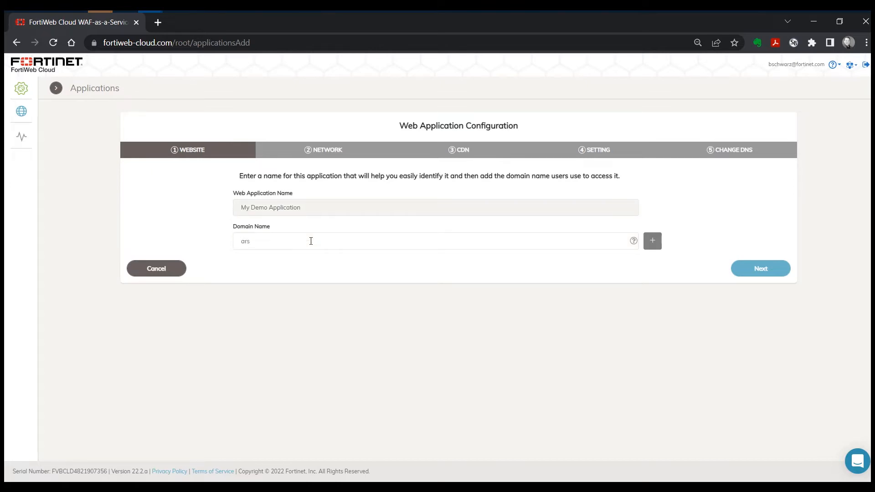
{"action": "type", "text": "domestica.com"}
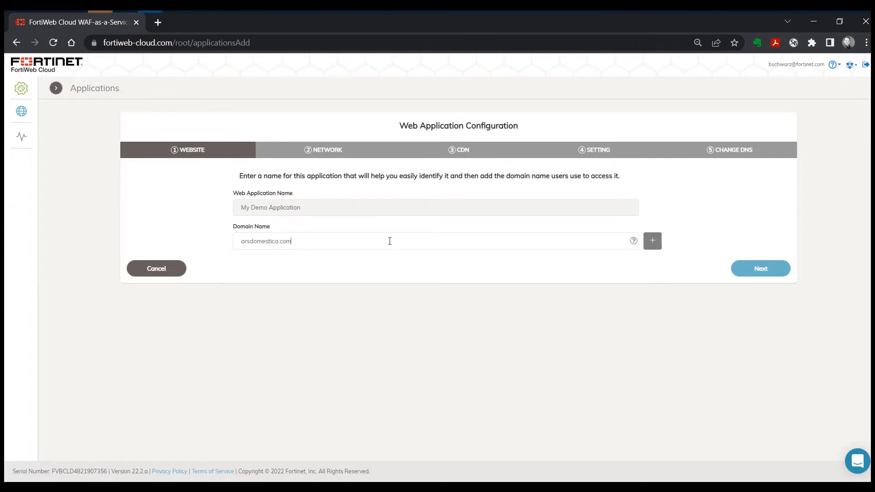
{"action": "left_click", "coordinate": [652, 240]}
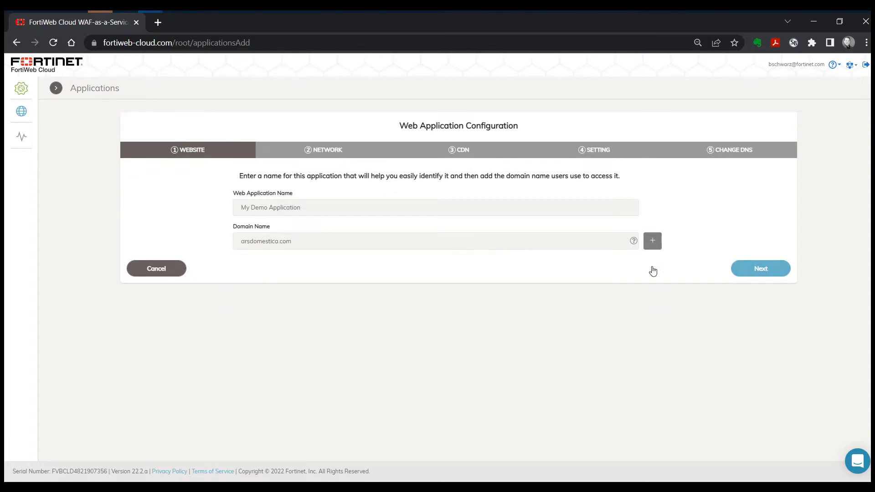
On the Network step, test the connection to origin server 69.163.153.55.
{"action": "left_click", "coordinate": [760, 269]}
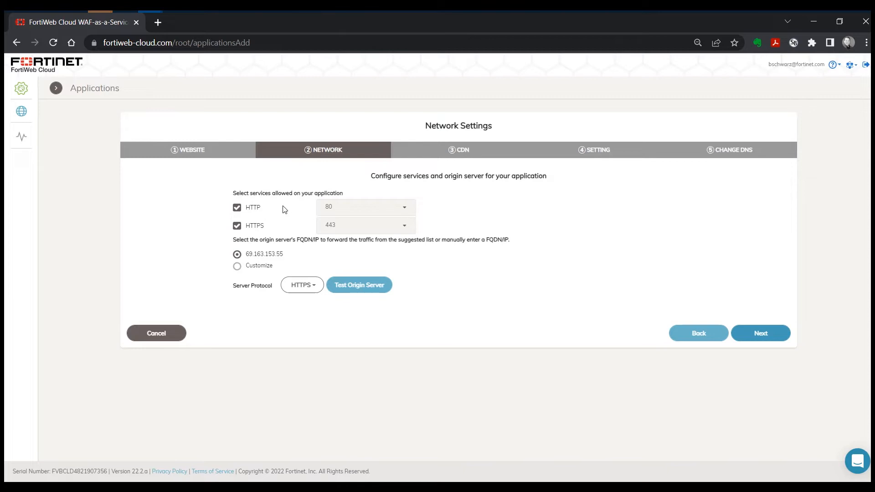
{"action": "mouse_move", "coordinate": [343, 223]}
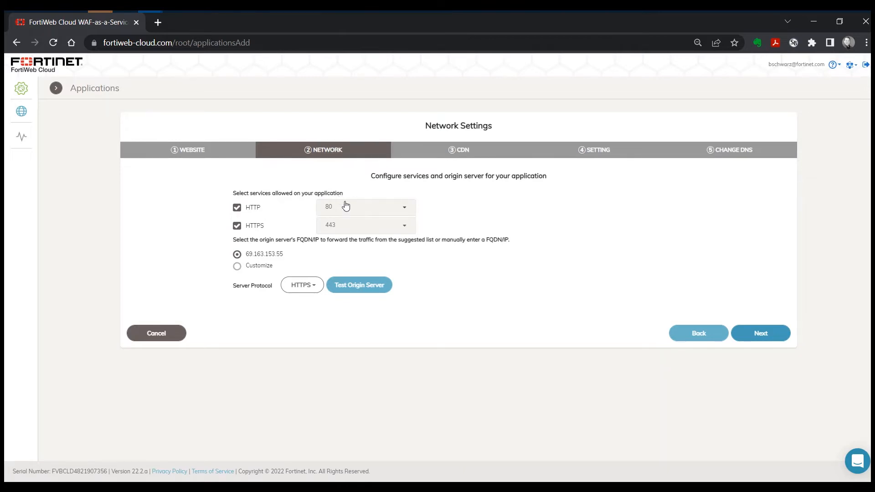
{"action": "mouse_move", "coordinate": [365, 228]}
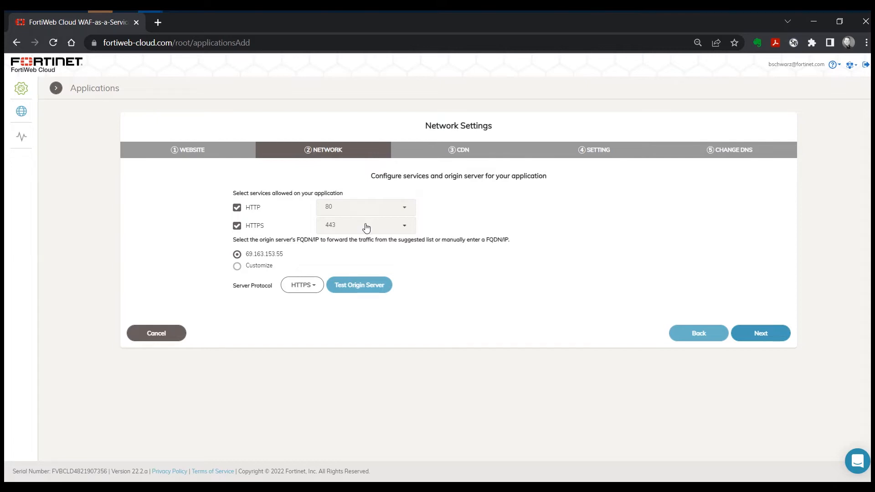
{"action": "mouse_move", "coordinate": [305, 253]}
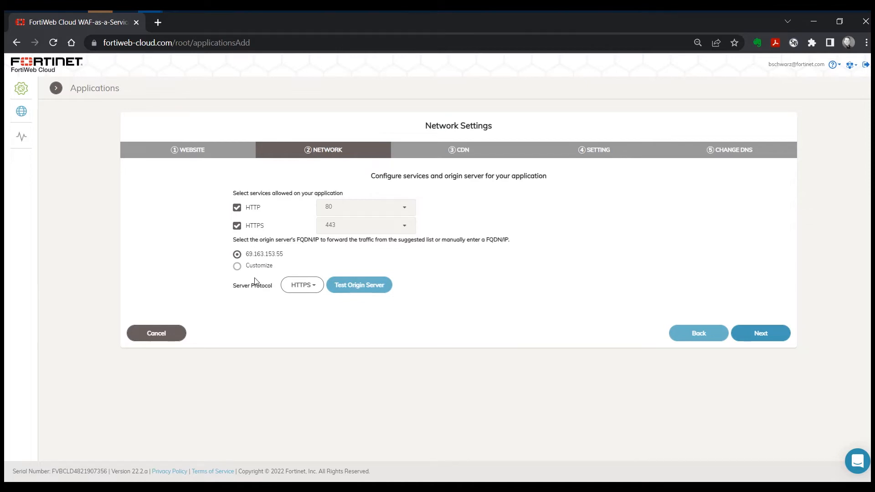
{"action": "mouse_move", "coordinate": [224, 352]}
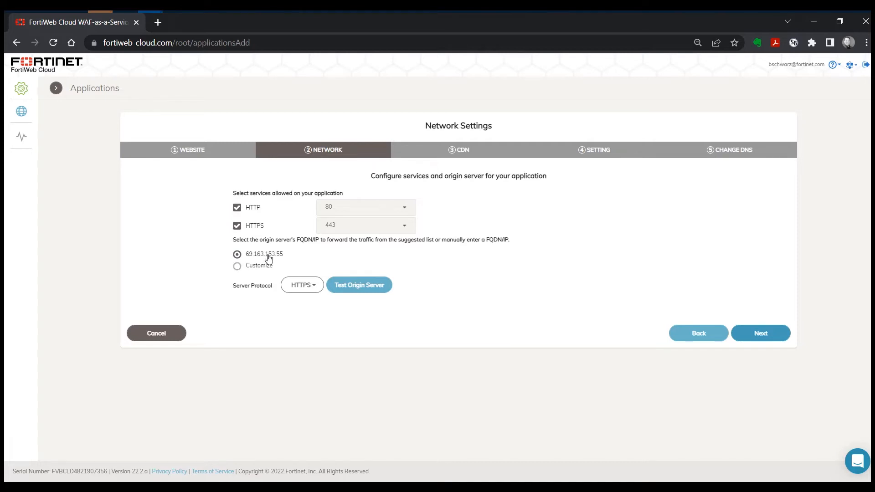
{"action": "mouse_move", "coordinate": [387, 253]}
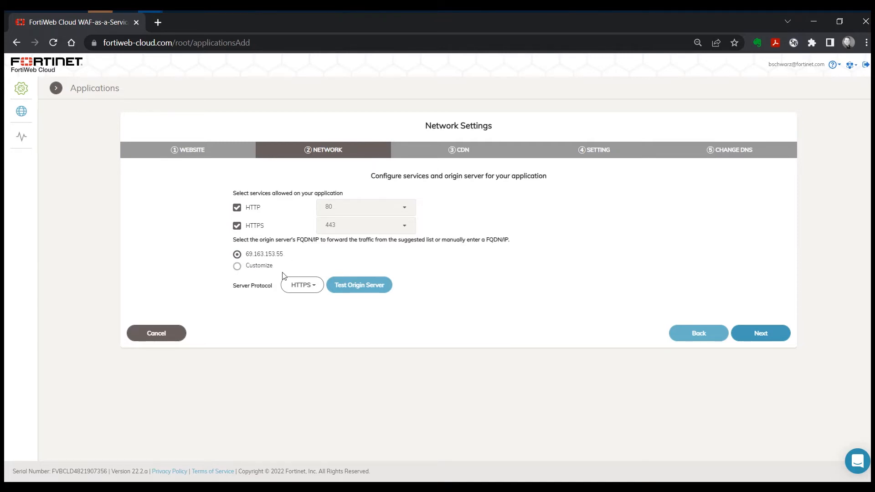
{"action": "mouse_move", "coordinate": [423, 321]}
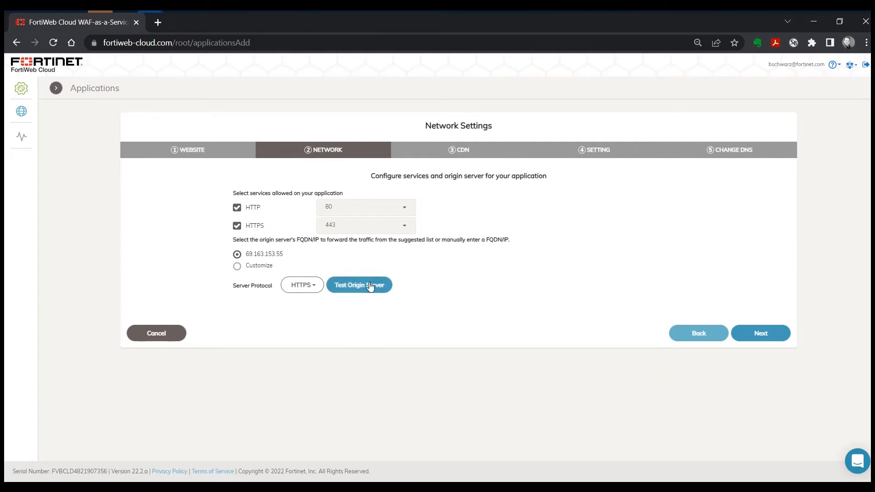
{"action": "left_click", "coordinate": [359, 285]}
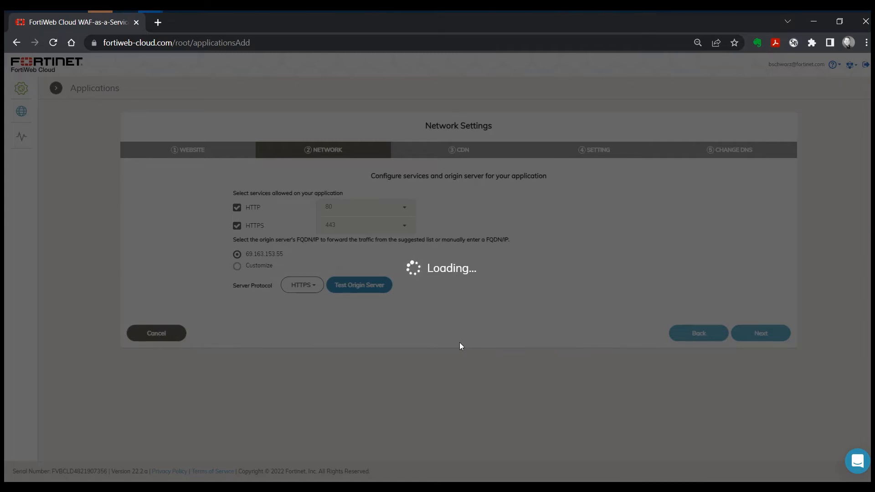
{"action": "left_click", "coordinate": [359, 284]}
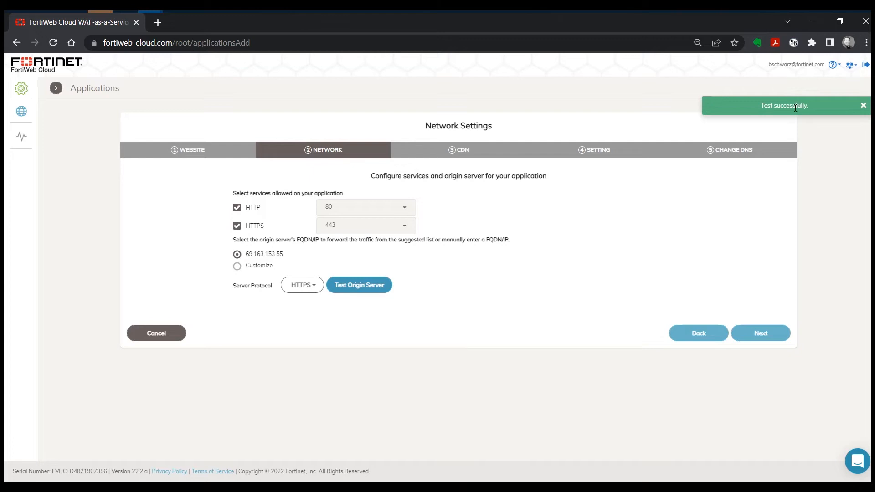
{"action": "mouse_move", "coordinate": [493, 302]}
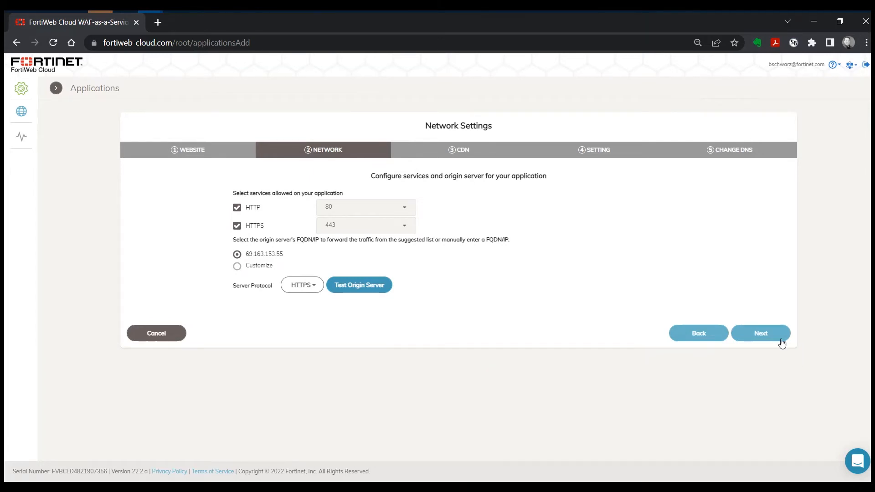
Advance the wizard to the CDN step showing WAF region US East (N. Virginia).
{"action": "left_click", "coordinate": [760, 333]}
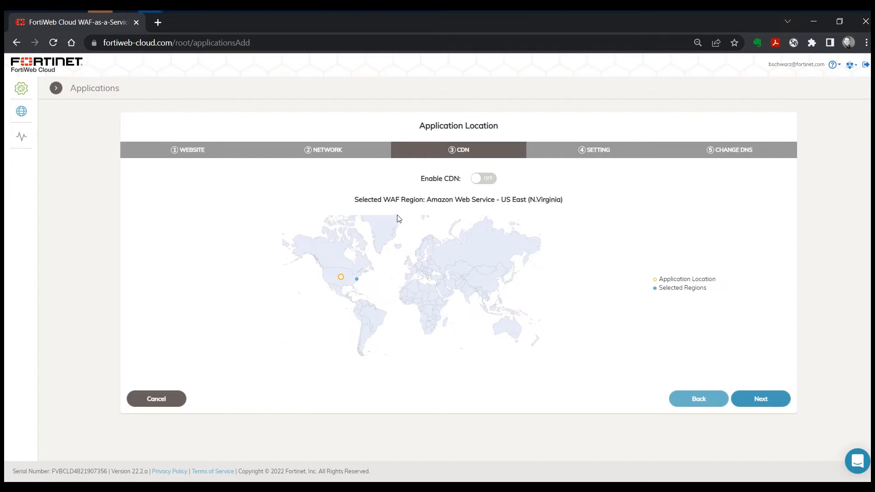
{"action": "mouse_move", "coordinate": [567, 205]}
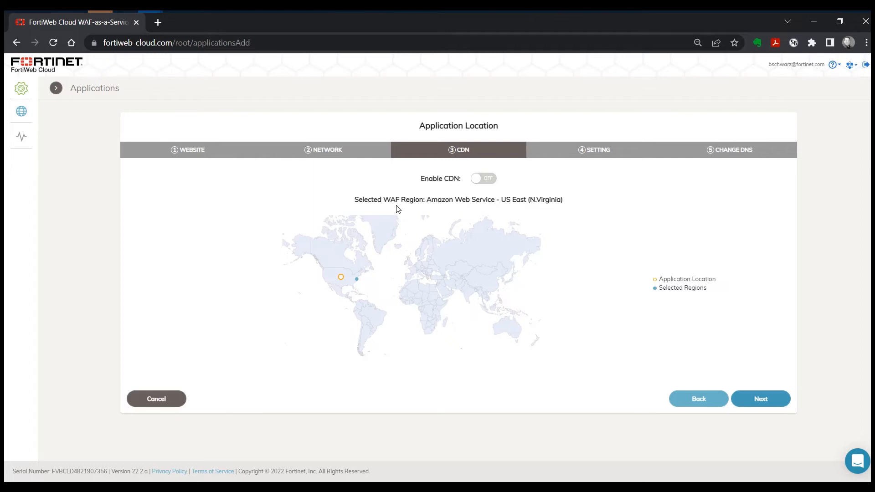
{"action": "mouse_move", "coordinate": [447, 229]}
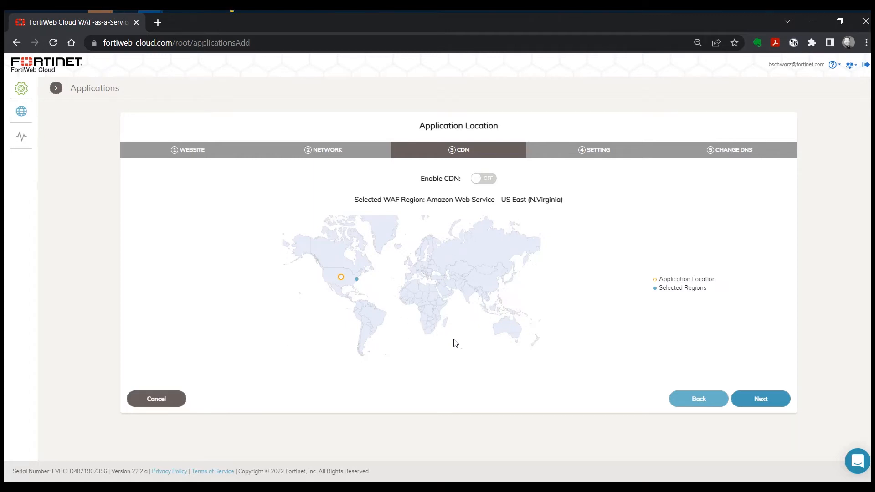
{"action": "mouse_move", "coordinate": [470, 206]}
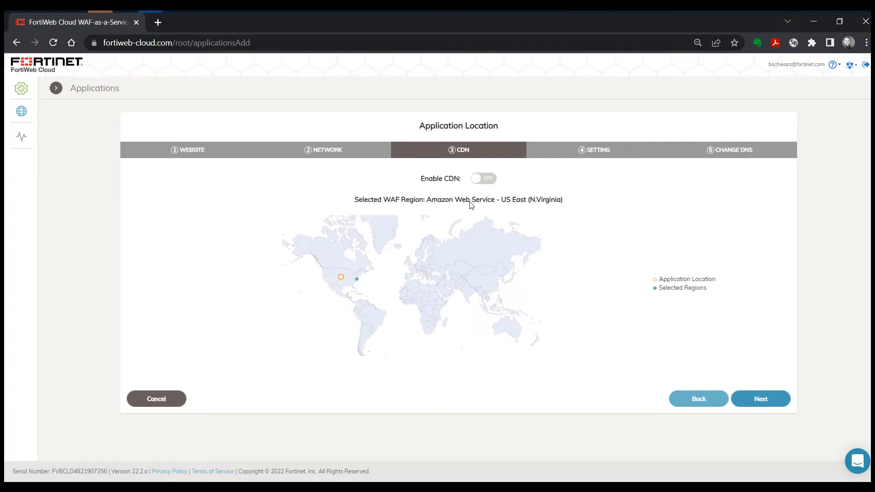
{"action": "mouse_move", "coordinate": [498, 202]}
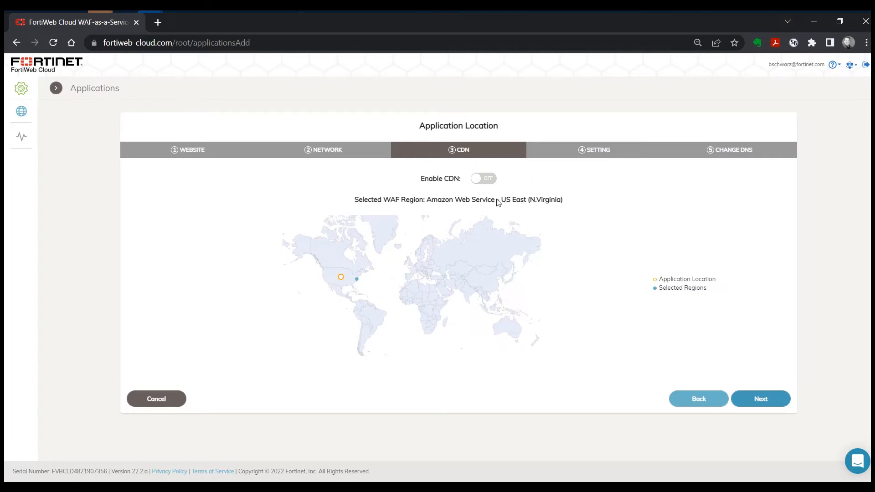
{"action": "mouse_move", "coordinate": [477, 188]}
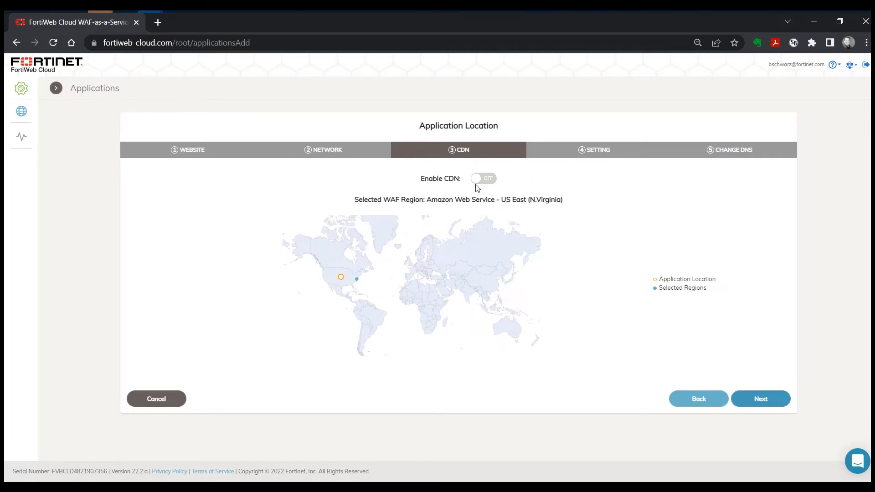
Enable CDN for the Americas region and proceed to the Settings step.
{"action": "left_click", "coordinate": [482, 179]}
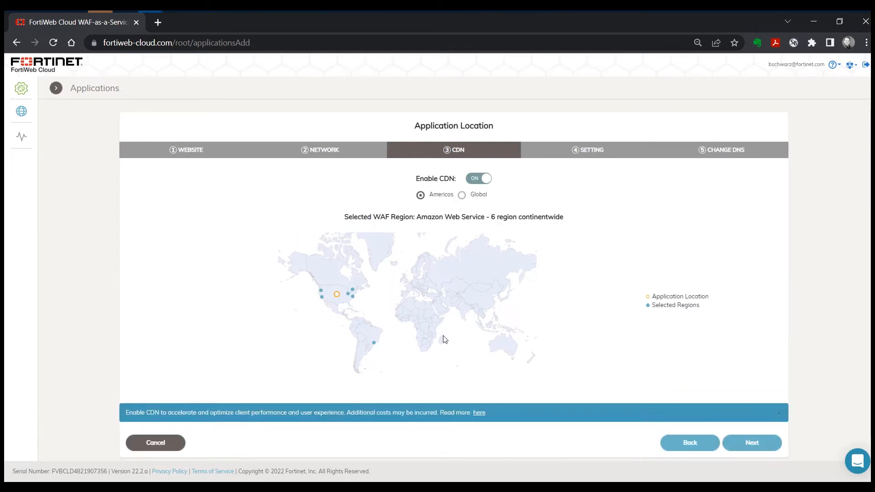
{"action": "mouse_move", "coordinate": [583, 345]}
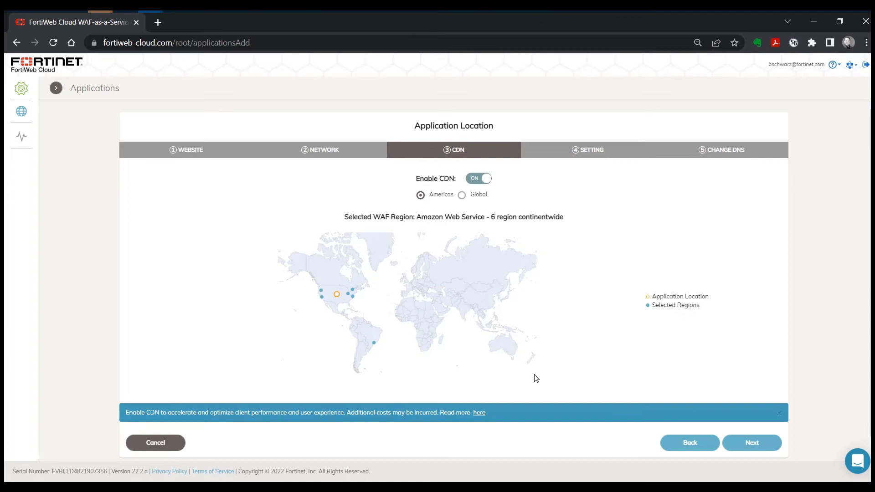
{"action": "mouse_move", "coordinate": [539, 395]}
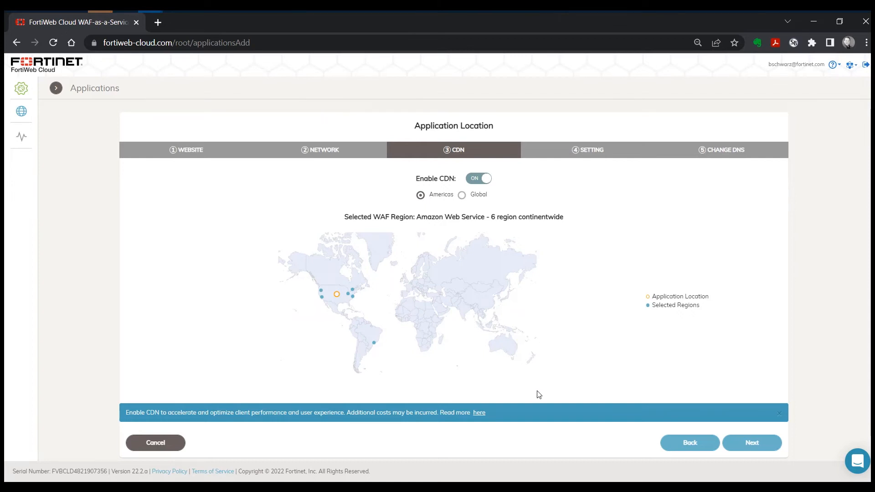
{"action": "mouse_move", "coordinate": [539, 397]}
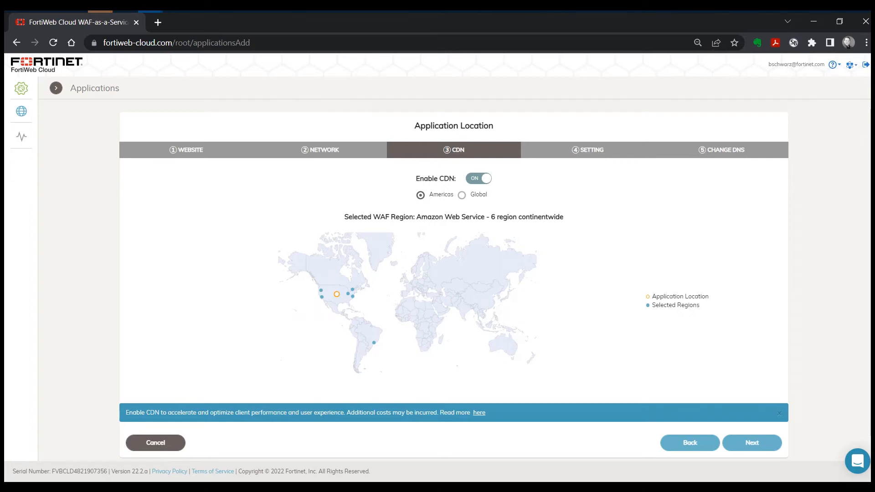
{"action": "mouse_move", "coordinate": [684, 338]}
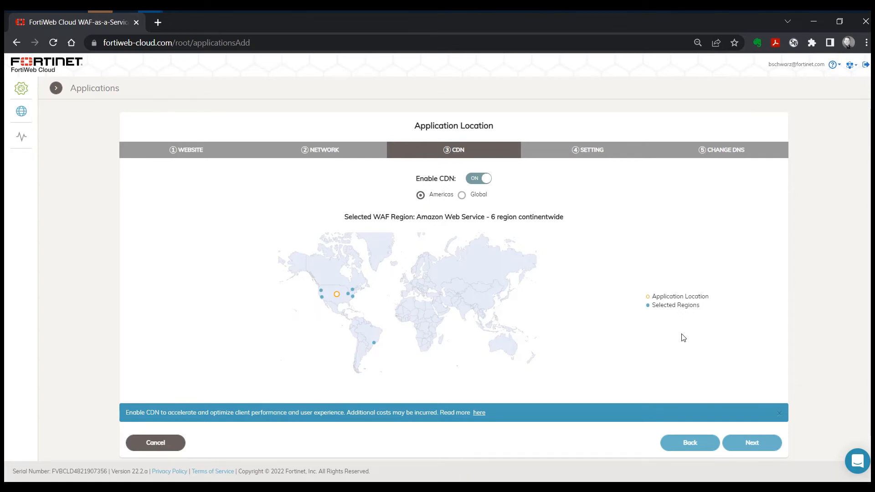
{"action": "left_click", "coordinate": [751, 442]}
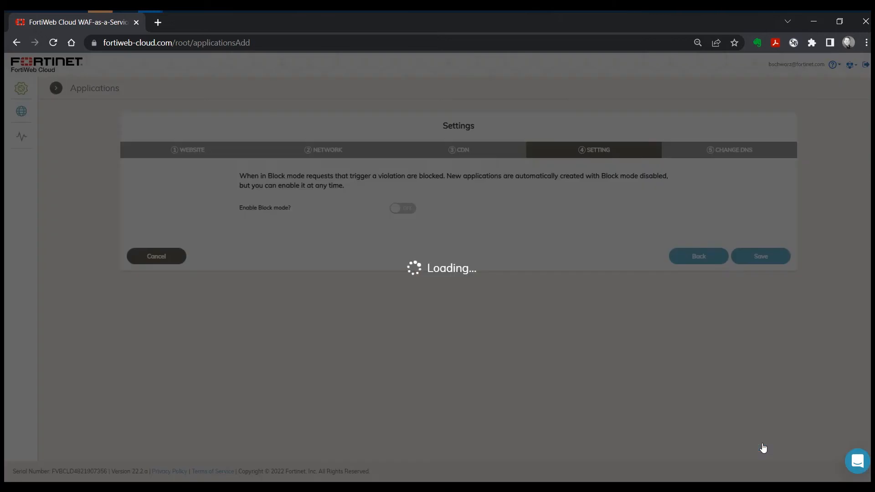
{"action": "mouse_move", "coordinate": [542, 406]}
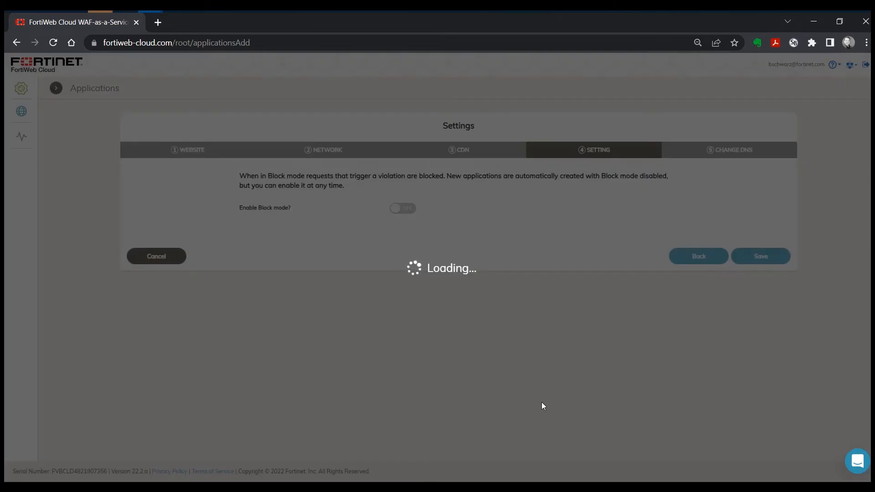
{"action": "mouse_move", "coordinate": [524, 408]}
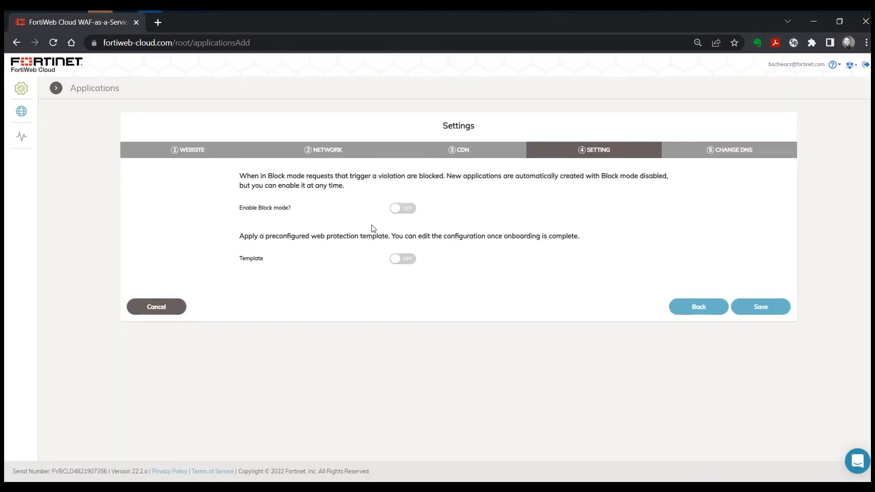
{"action": "mouse_move", "coordinate": [561, 219]}
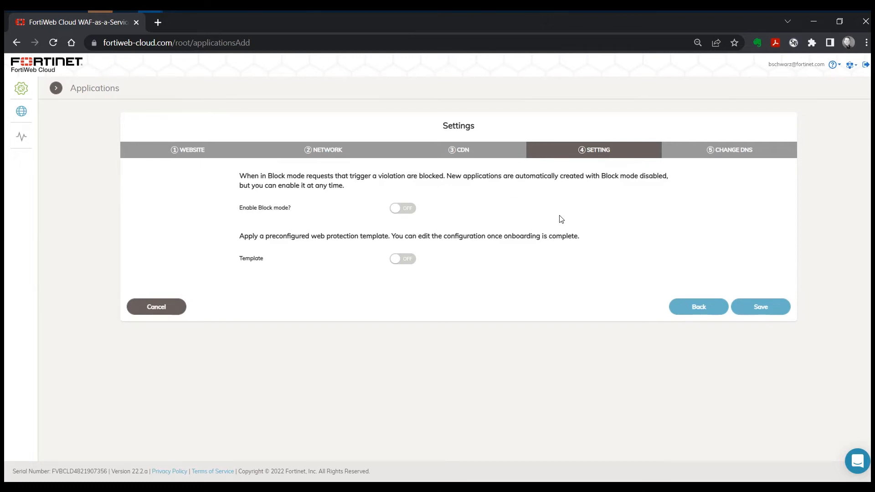
{"action": "mouse_move", "coordinate": [560, 304]}
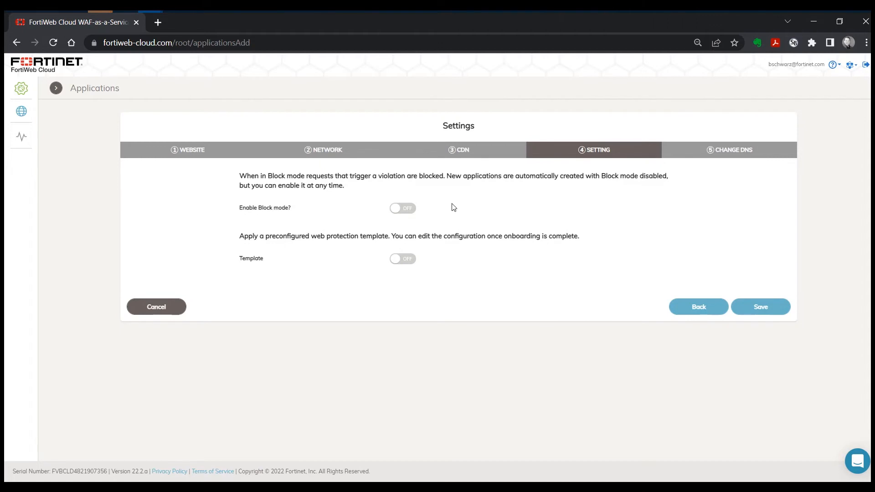
{"action": "mouse_move", "coordinate": [457, 218]}
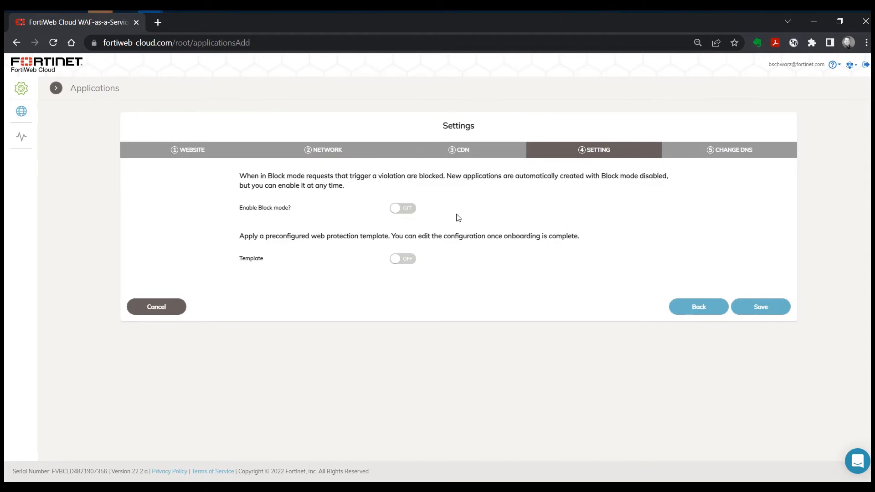
Turn Block mode on, switch the protection template on and back off, and save.
{"action": "left_click", "coordinate": [403, 208]}
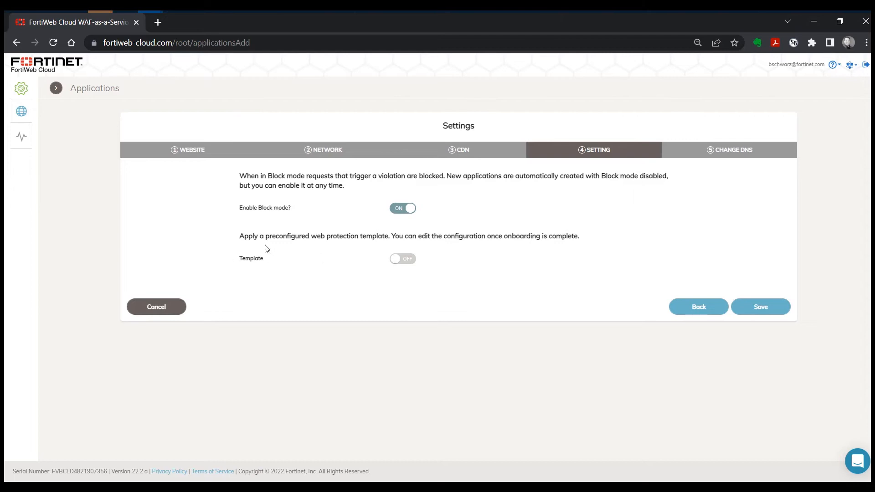
{"action": "mouse_move", "coordinate": [406, 259]}
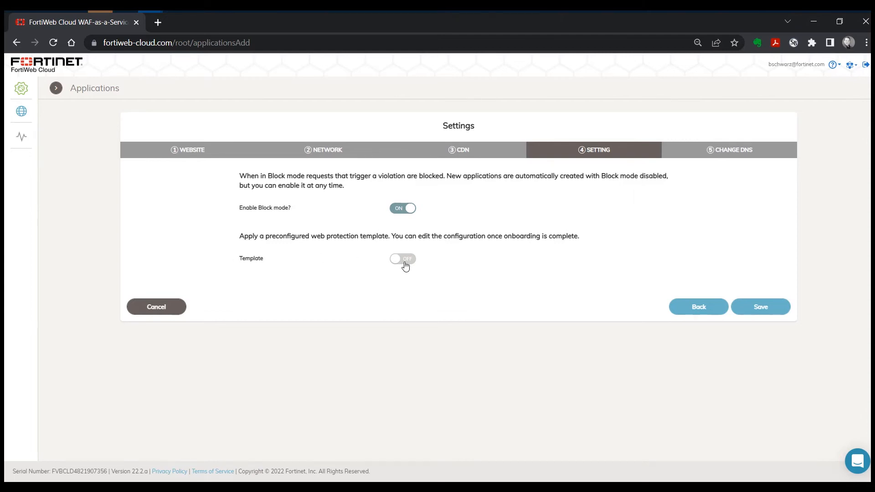
{"action": "left_click", "coordinate": [403, 259]}
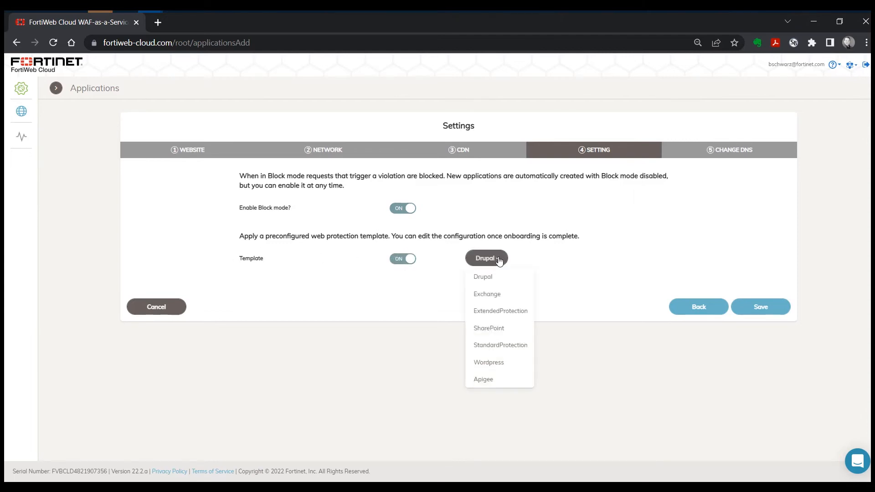
{"action": "mouse_move", "coordinate": [516, 434]}
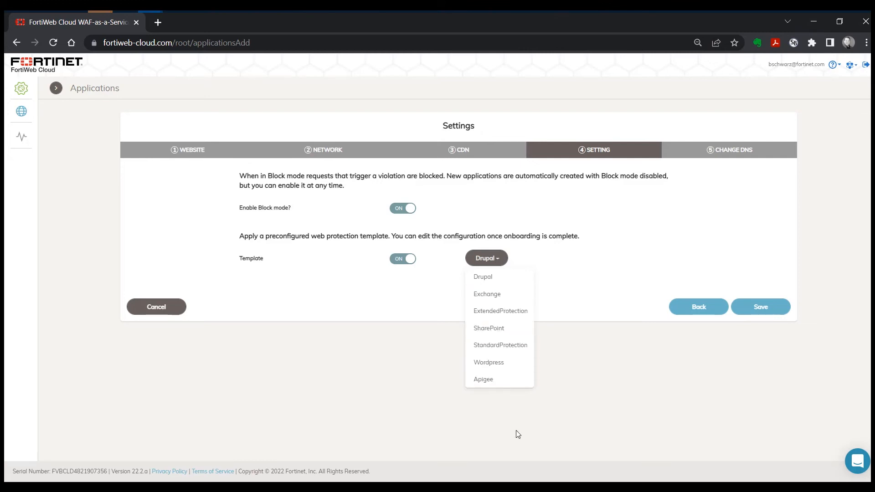
{"action": "mouse_move", "coordinate": [438, 288]}
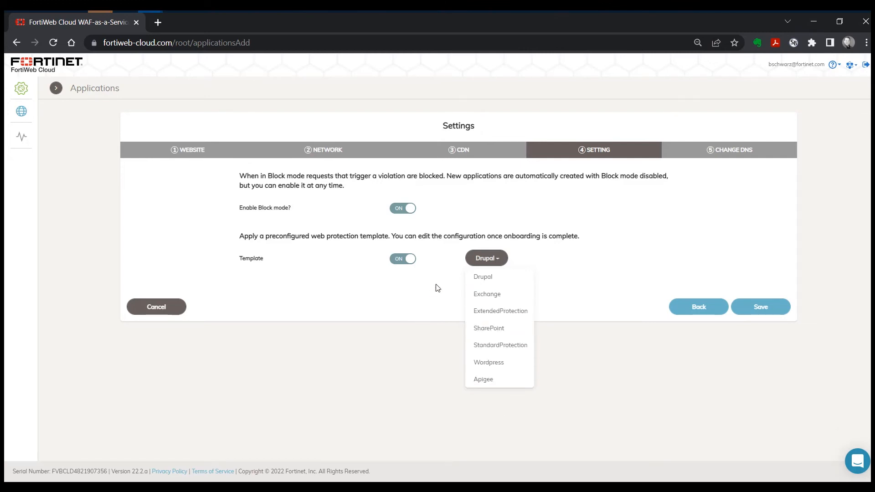
{"action": "mouse_move", "coordinate": [358, 281]}
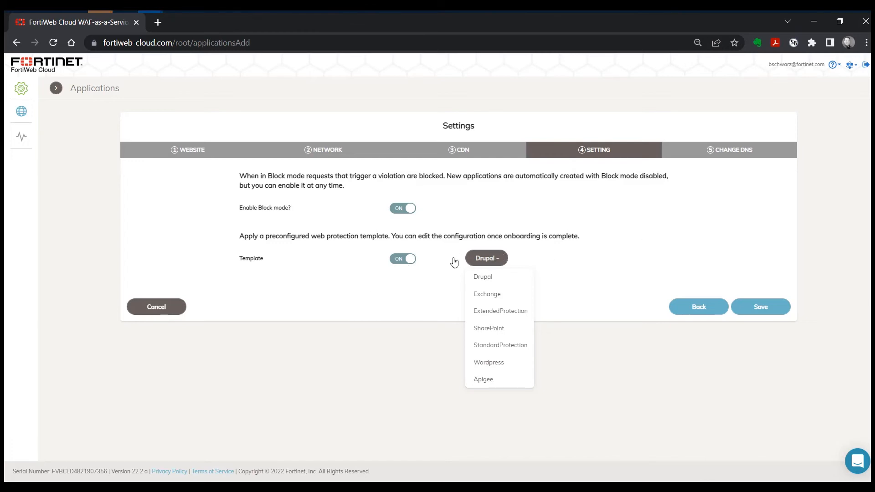
{"action": "left_click", "coordinate": [402, 258]}
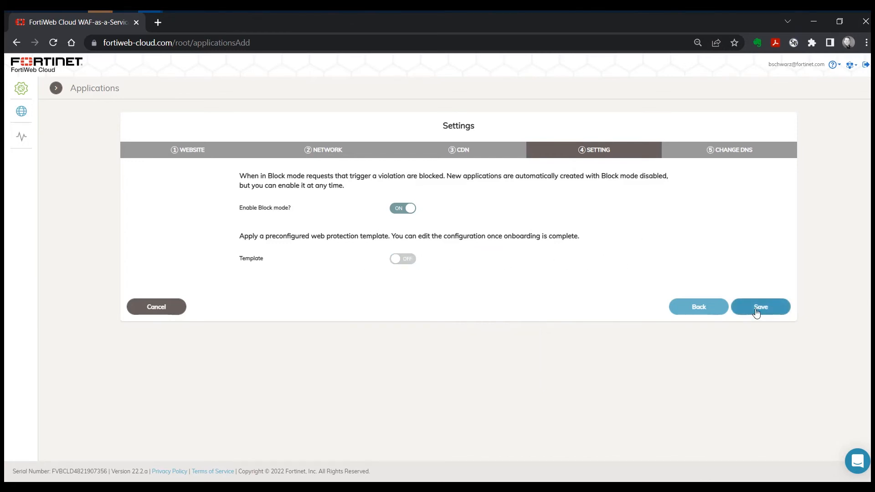
{"action": "left_click", "coordinate": [760, 306]}
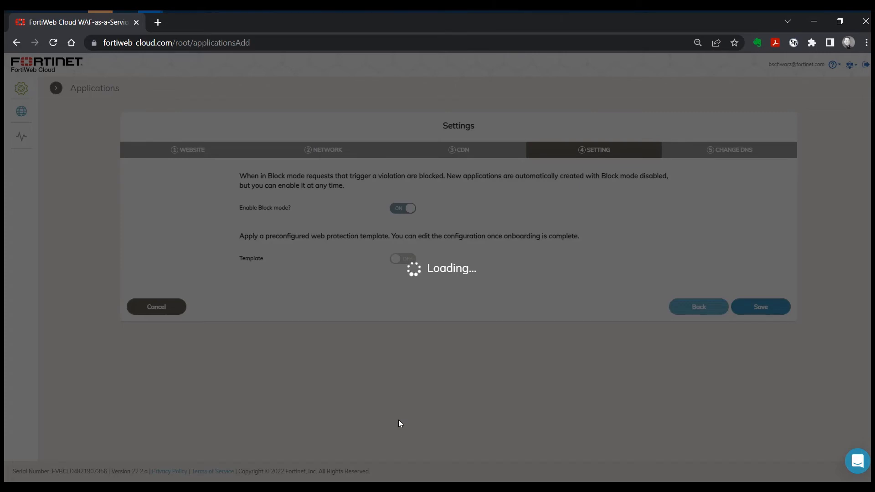
{"action": "mouse_move", "coordinate": [397, 421]}
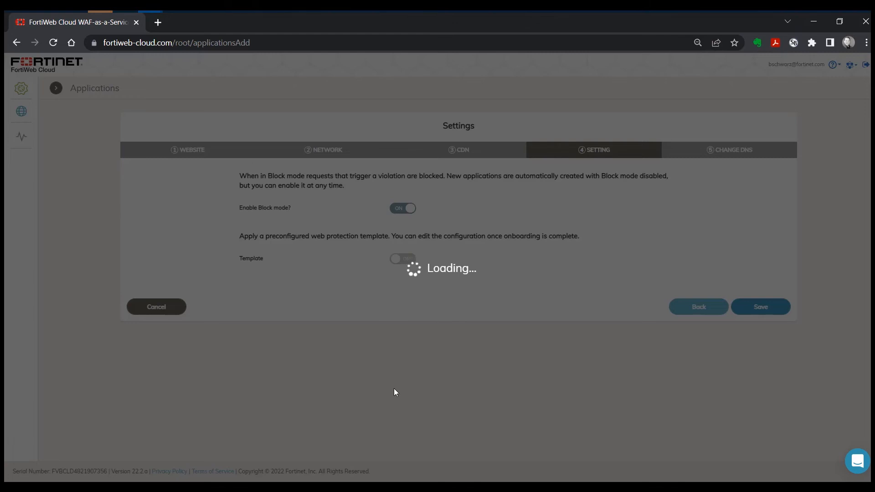
Save the Settings step again to reach the DNS change step.
{"action": "left_click", "coordinate": [760, 306]}
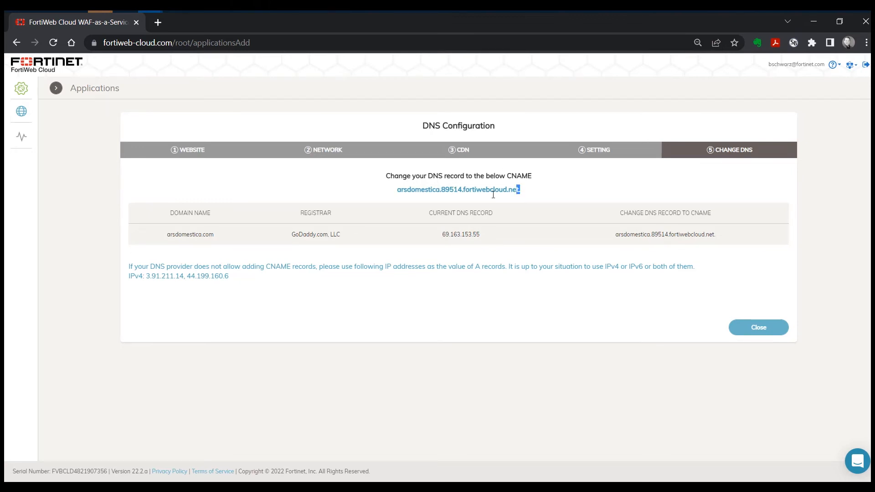
Select the CNAME arsdomestica.89514.fortiwebcloud.net, then close the DNS configuration.
{"action": "double_click", "coordinate": [457, 189]}
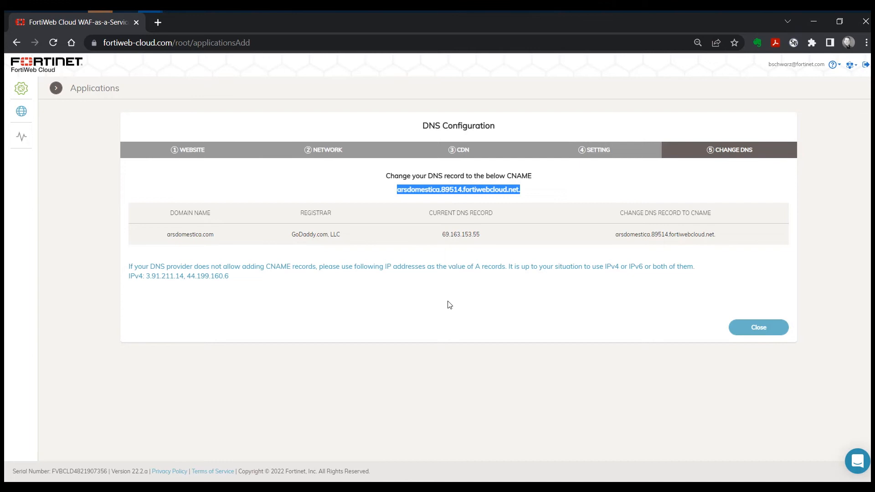
{"action": "mouse_move", "coordinate": [520, 319]}
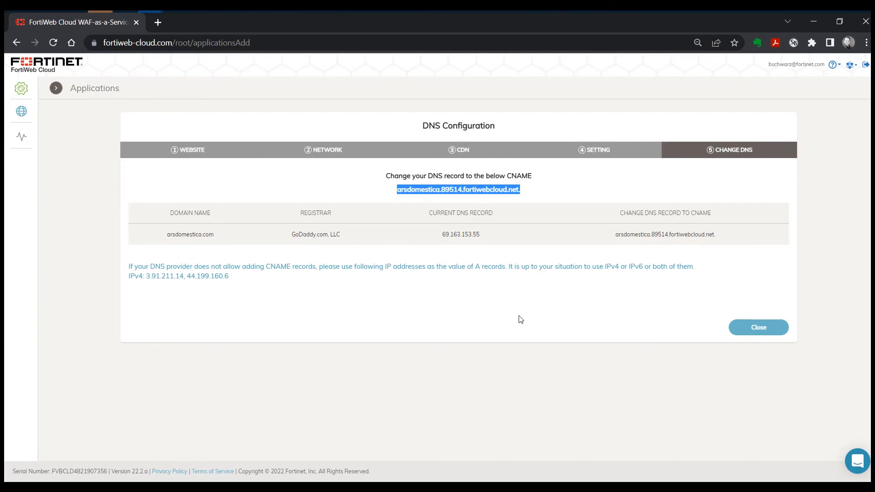
{"action": "mouse_move", "coordinate": [501, 211]}
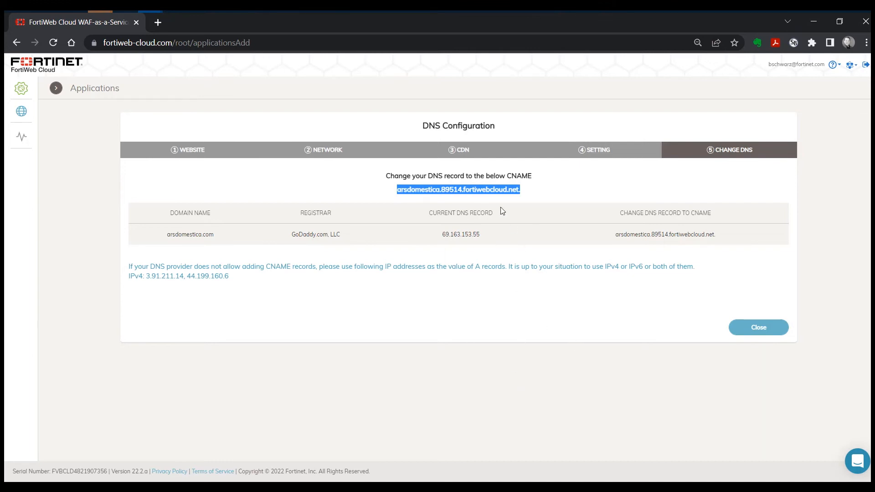
{"action": "mouse_move", "coordinate": [490, 198]}
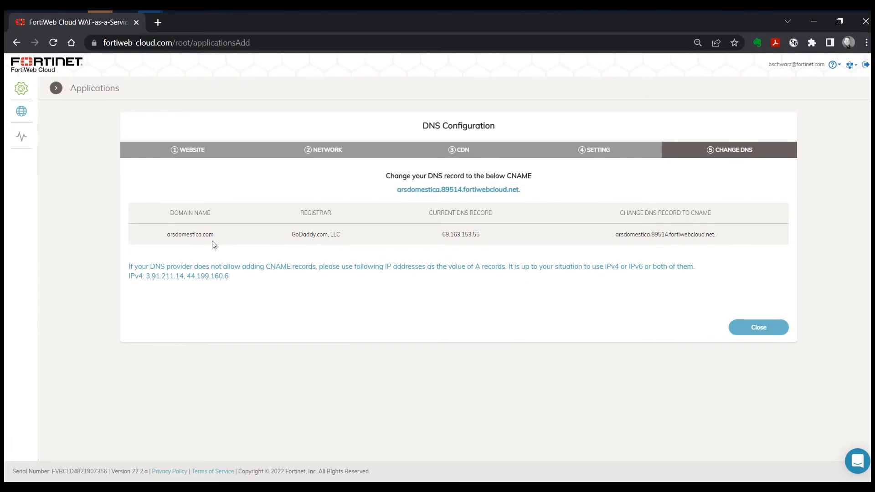
{"action": "double_click", "coordinate": [460, 234]}
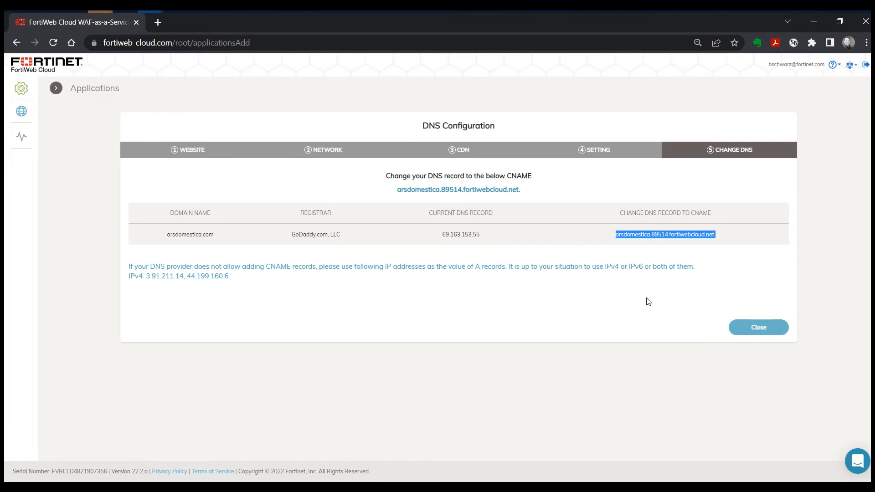
{"action": "mouse_move", "coordinate": [640, 305]}
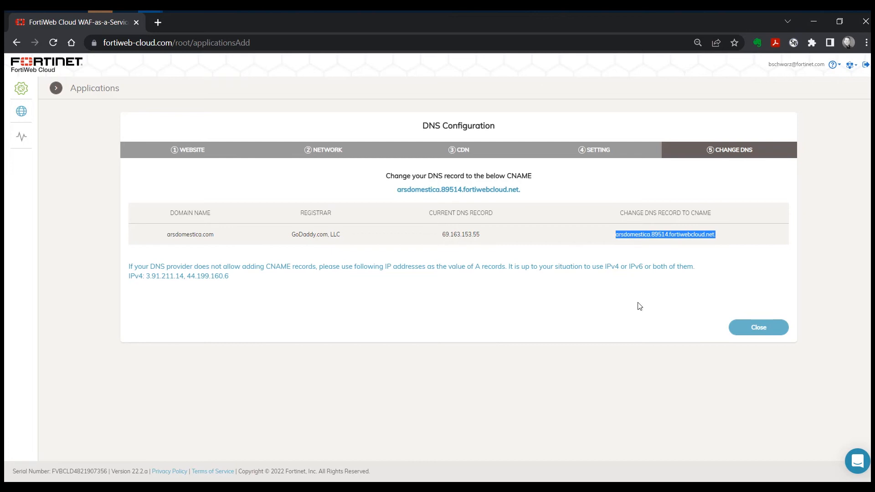
{"action": "mouse_move", "coordinate": [774, 318]}
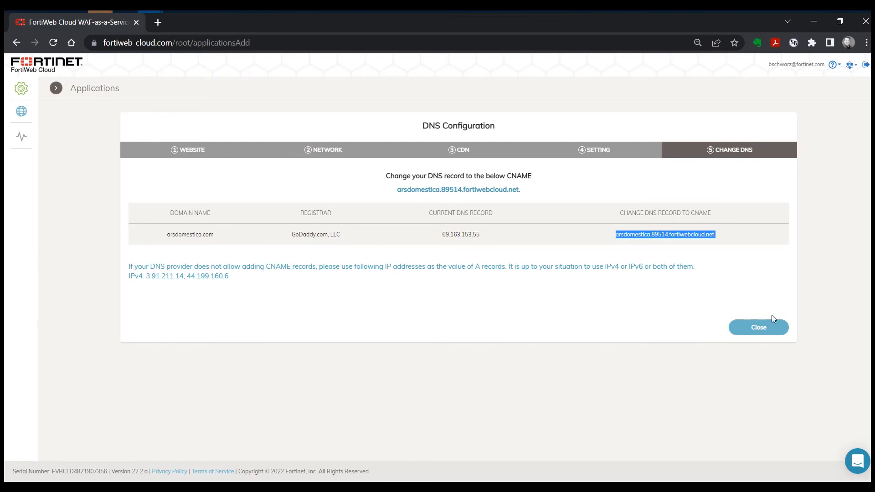
{"action": "left_click", "coordinate": [758, 328]}
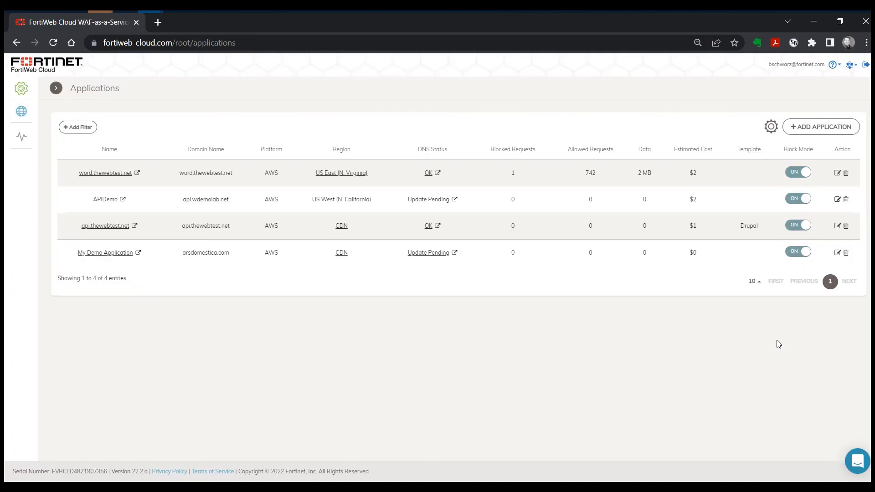
{"action": "mouse_move", "coordinate": [753, 349]}
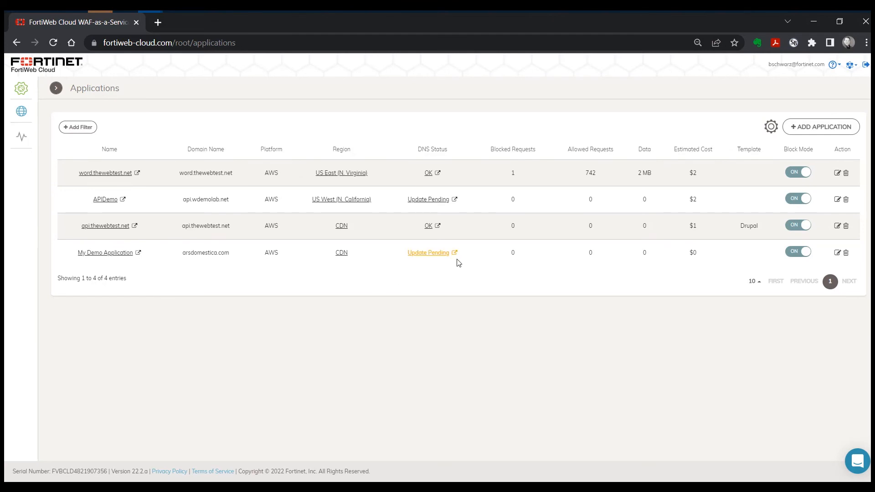
{"action": "mouse_move", "coordinate": [442, 264]}
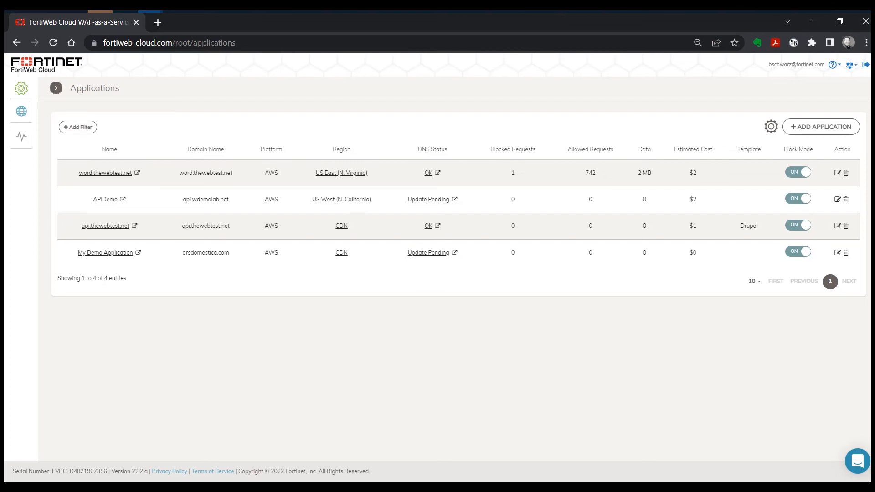
{"action": "mouse_move", "coordinate": [247, 371]}
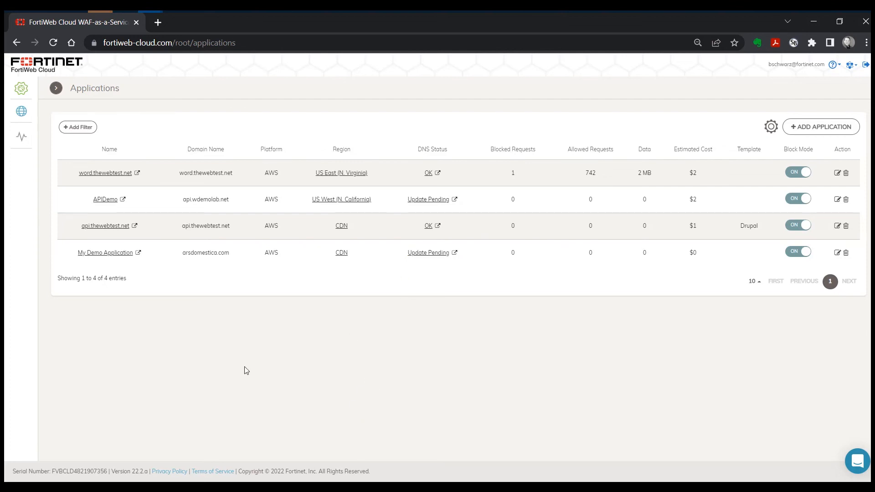
{"action": "mouse_move", "coordinate": [144, 299]}
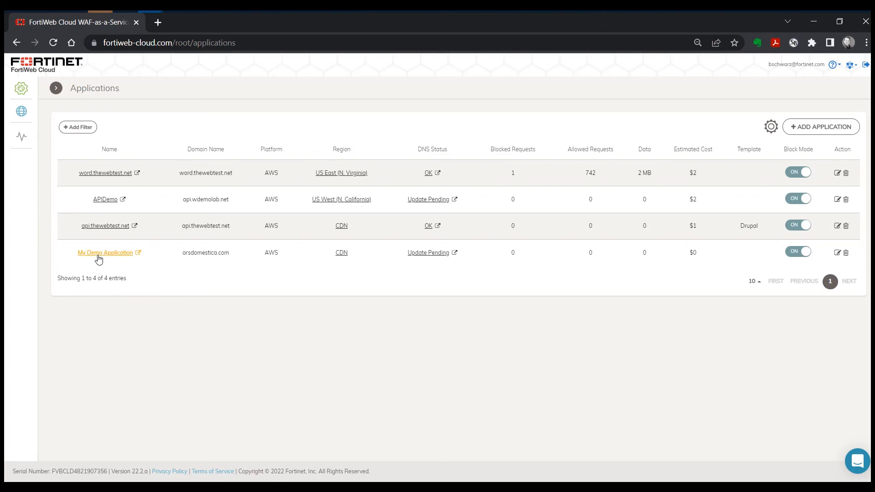
Open the My Demo Application dashboard from the Applications list.
{"action": "left_click", "coordinate": [105, 252]}
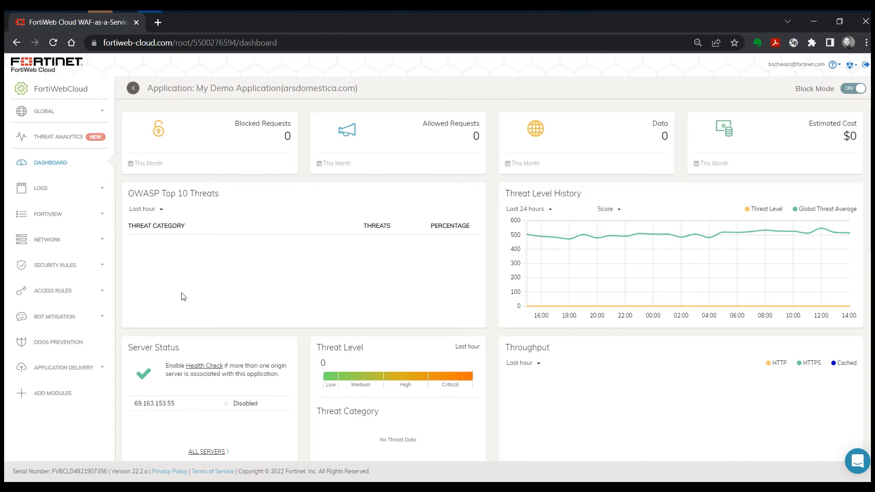
{"action": "mouse_move", "coordinate": [557, 273]}
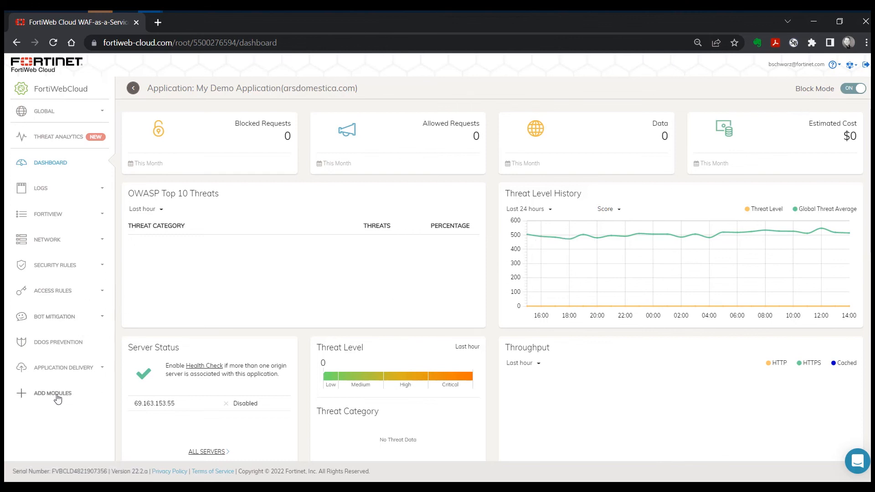
Open the Add Modules dialog from the dashboard's left sidebar.
{"action": "left_click", "coordinate": [53, 393]}
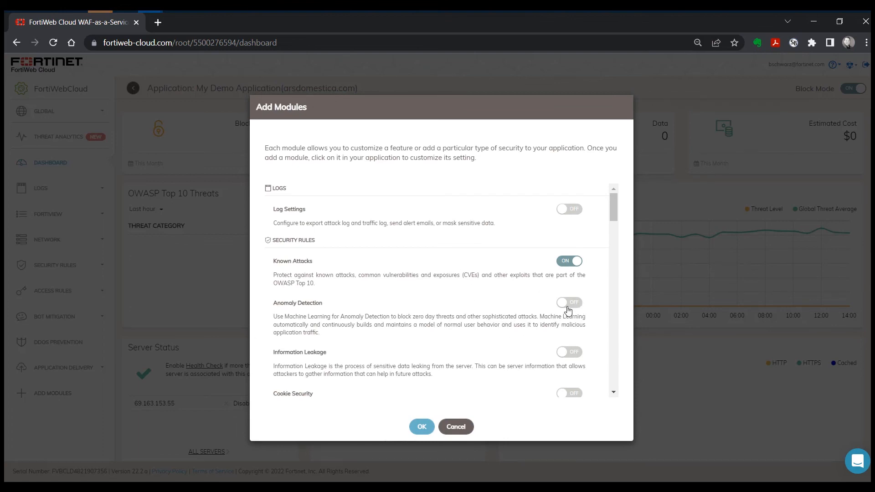
Enable Anomaly Detection in Add Modules and scroll through the remaining modules, including Known Bots and DDoS Prevention.
{"action": "left_click", "coordinate": [569, 301]}
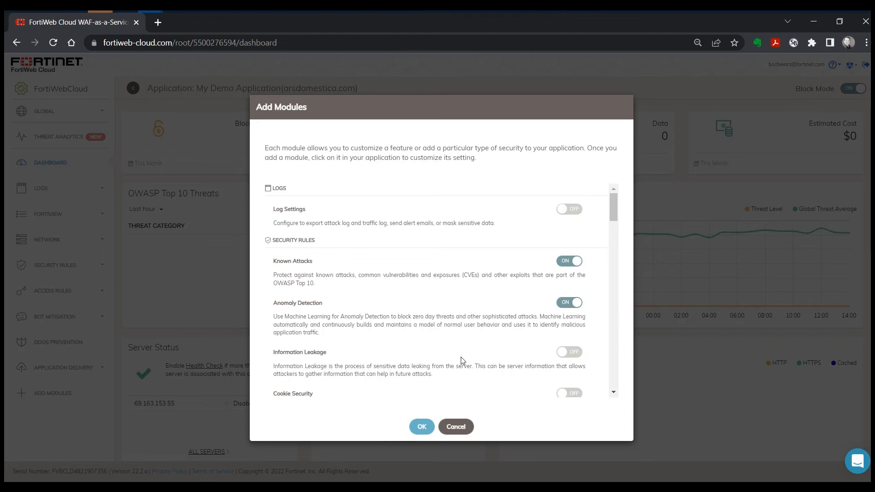
{"action": "mouse_move", "coordinate": [573, 226]}
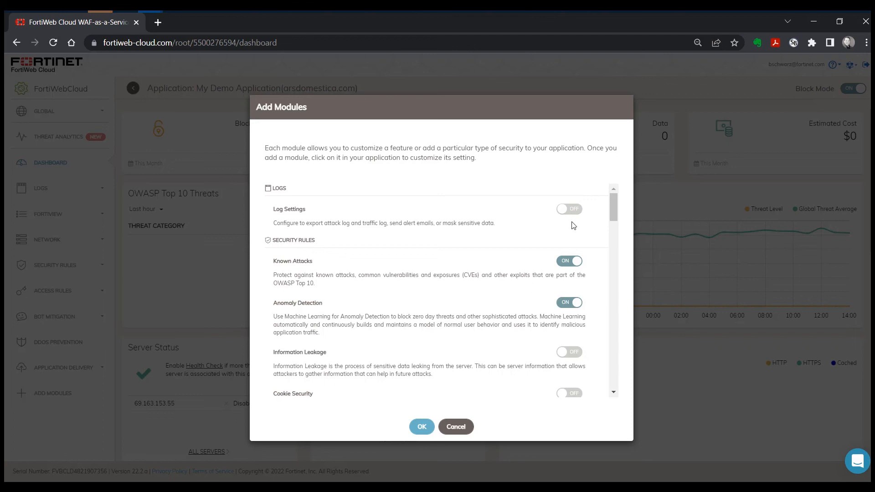
{"action": "scroll", "scroll_direction": "down", "scroll_amount": 3}
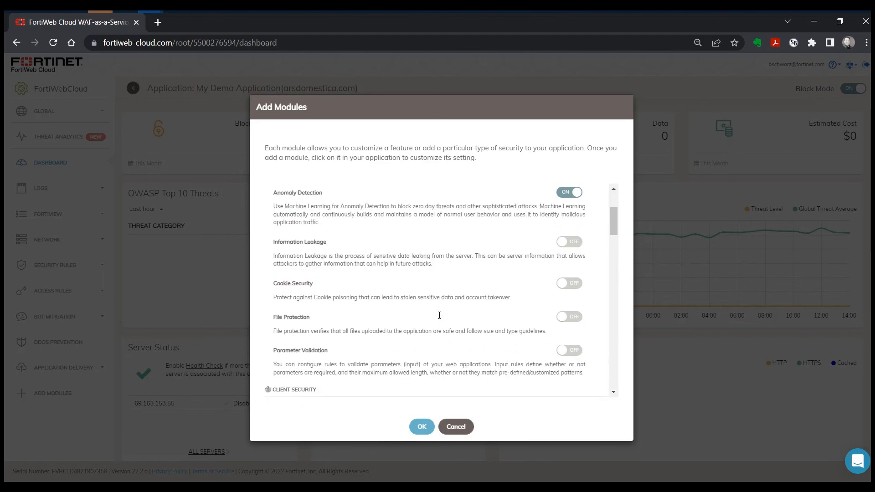
{"action": "scroll", "scroll_direction": "down", "scroll_amount": 3}
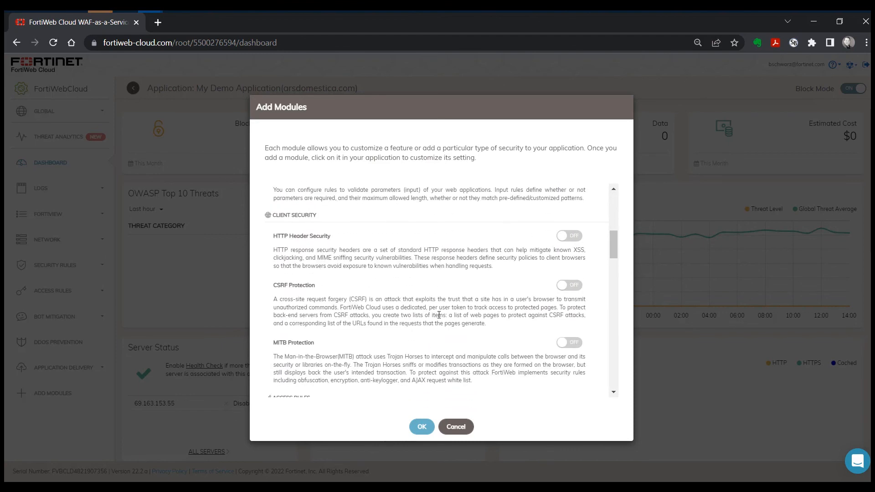
{"action": "scroll", "scroll_direction": "down", "scroll_amount": 3}
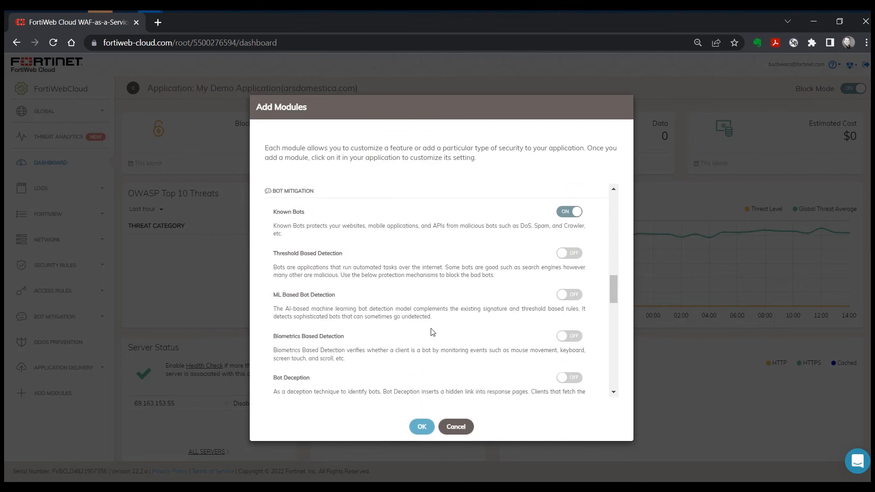
{"action": "scroll", "scroll_direction": "down", "scroll_amount": 3}
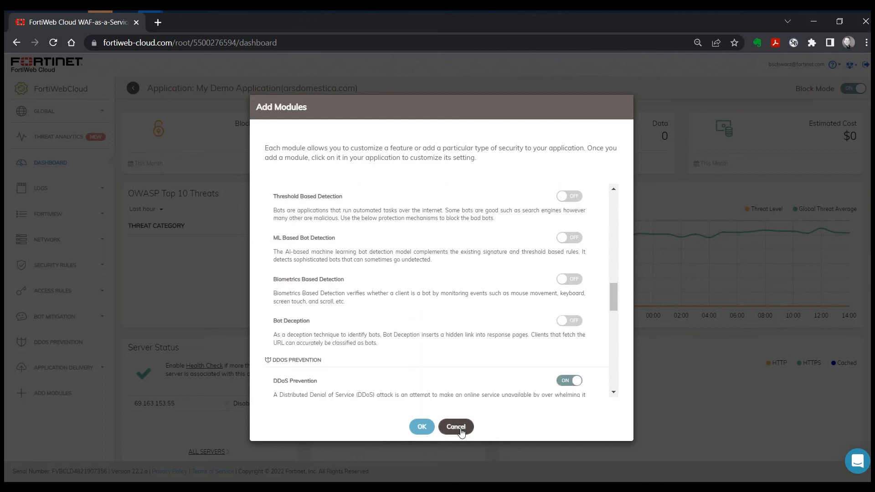